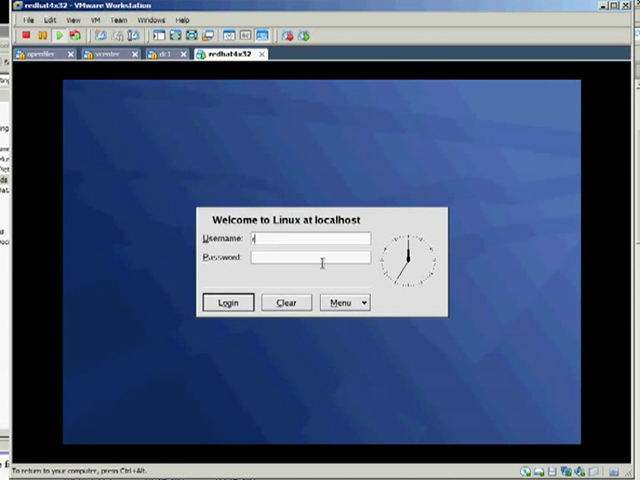
# Attempt a root login at the GDM screen and dismiss the 'Root logins are not allowed' notice.
pyautogui.write('root')
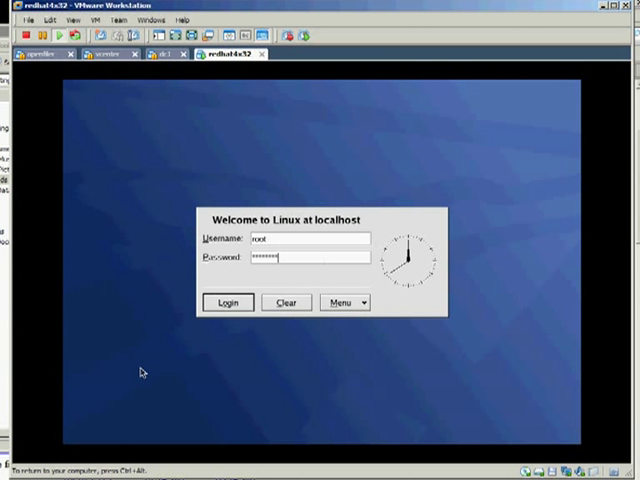
pyautogui.click(228, 302)
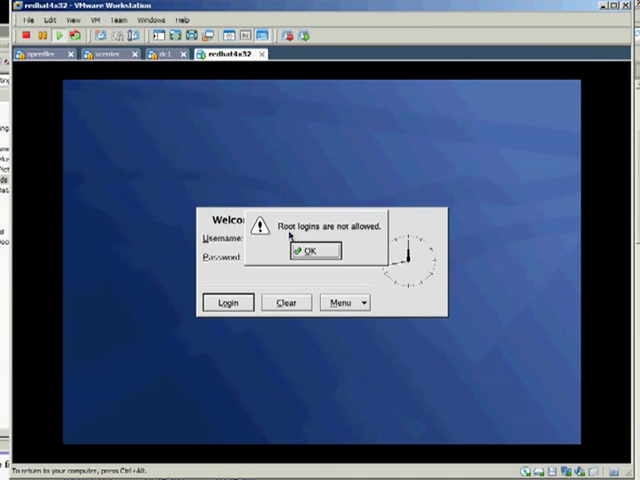
pyautogui.click(309, 250)
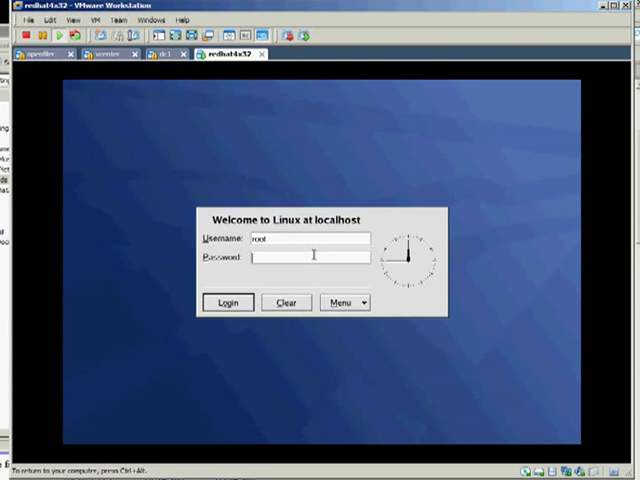
pyautogui.moveTo(312, 271)
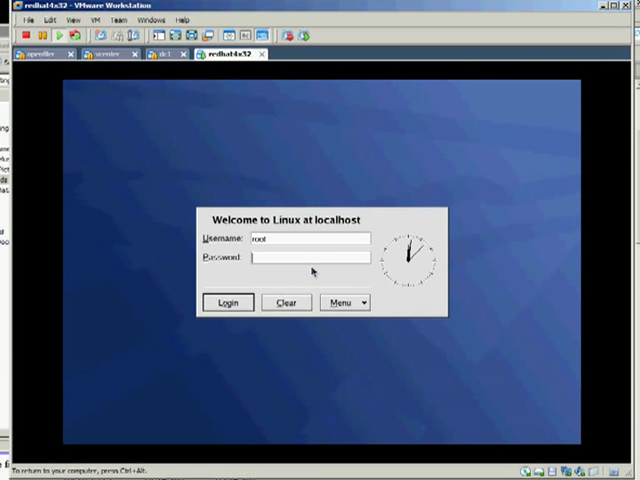
# Open the login screen's Menu with its session type, remote login and shutdown options.
pyautogui.click(343, 302)
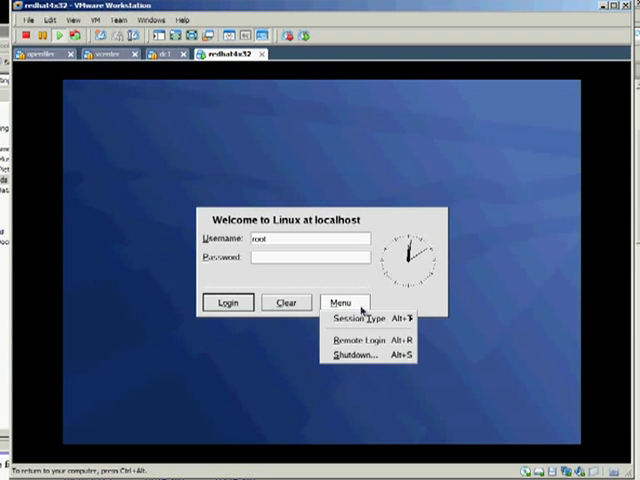
pyautogui.moveTo(368, 320)
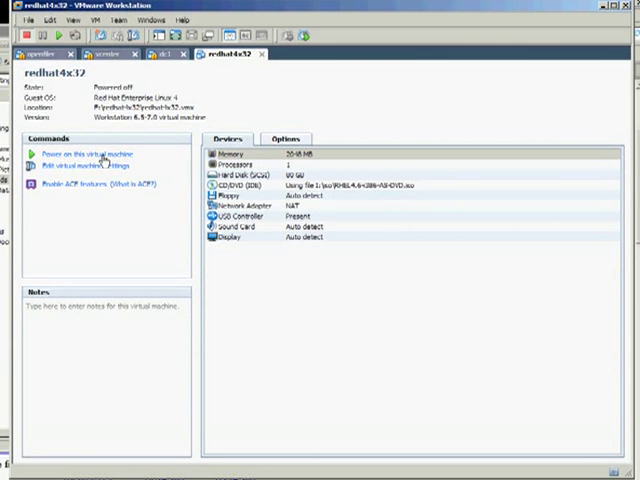
# Power on the Red Hat VM and edit the GRUB boot entry's kernel line.
pyautogui.click(97, 153)
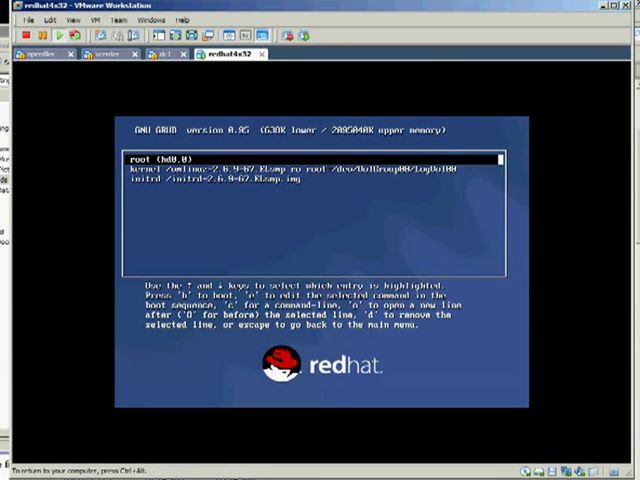
pyautogui.press('Down')
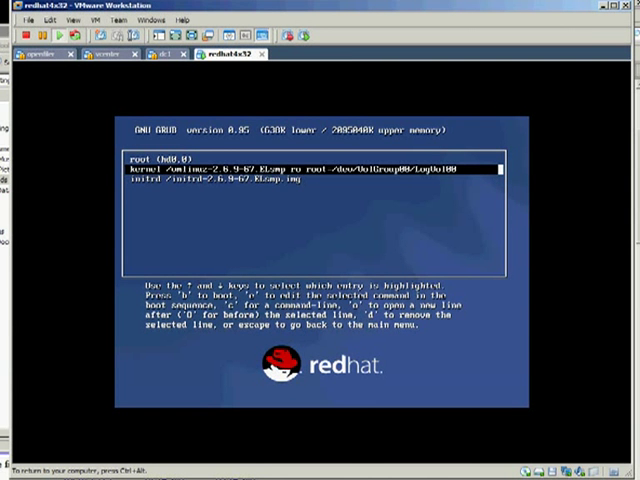
pyautogui.press('e')
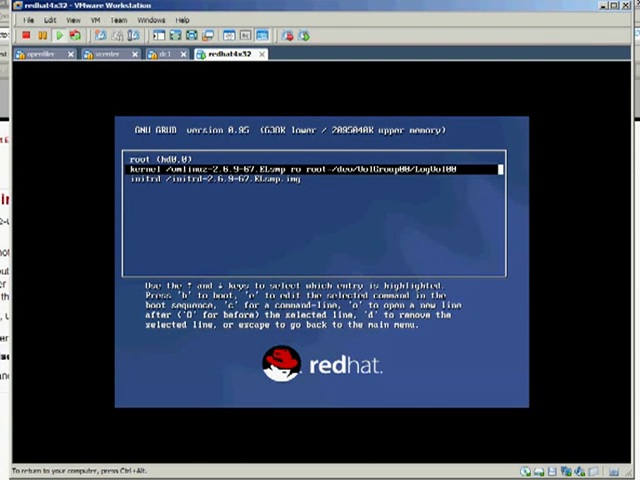
pyautogui.press('e')
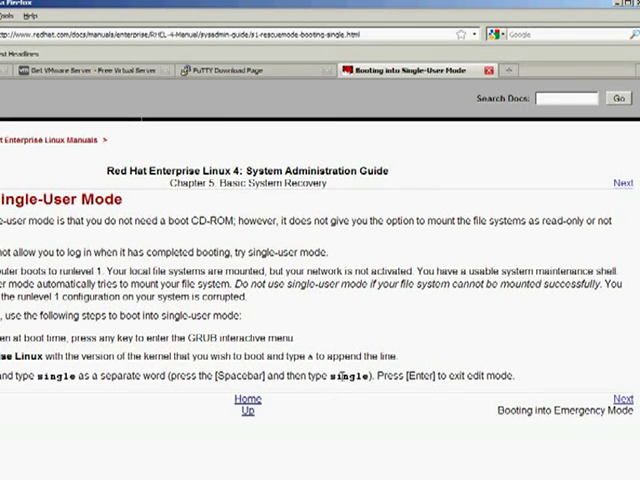
# Select the word 'single' in the guide's single-user mode boot instructions.
pyautogui.doubleClick(344, 383)
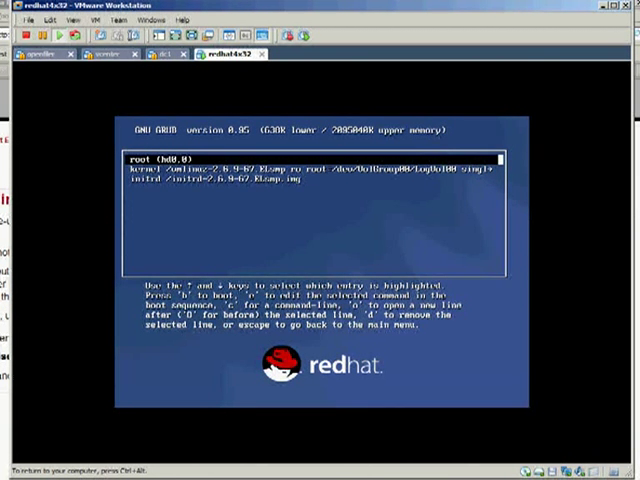
# Boot the edited GRUB kernel entry with 'single' appended into single-user mode.
pyautogui.press('Down')
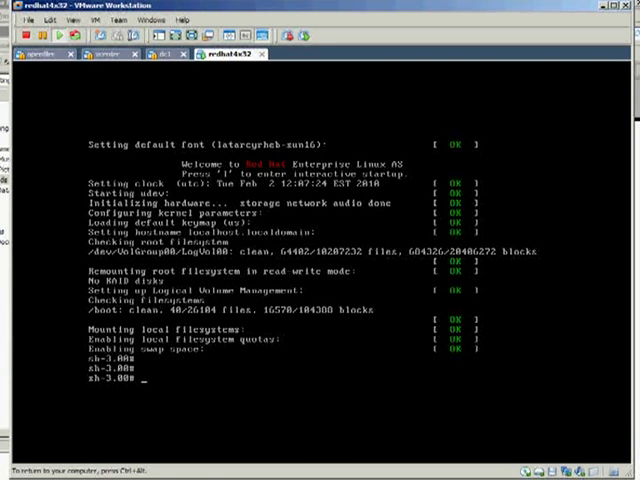
# Add account user1 with useradd and set its password with passwd.
pyautogui.write('vi /et')
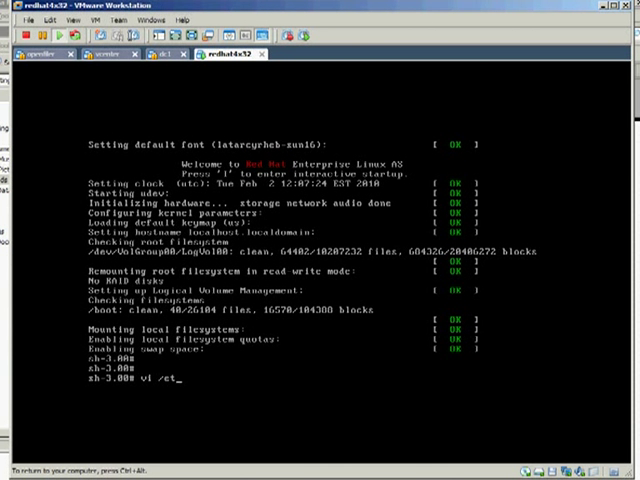
pyautogui.write('/')
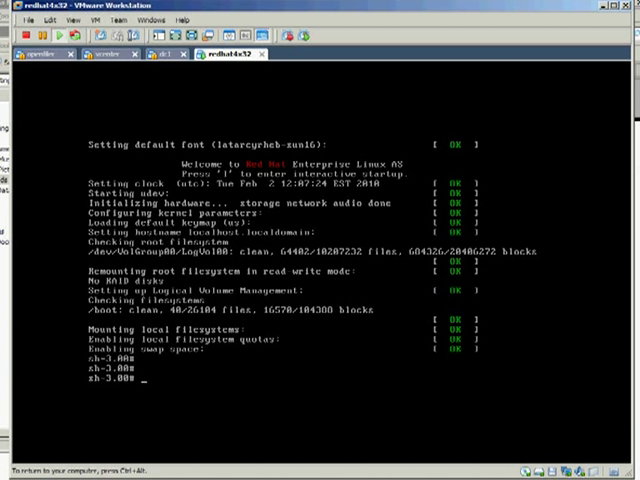
pyautogui.write('useradd')
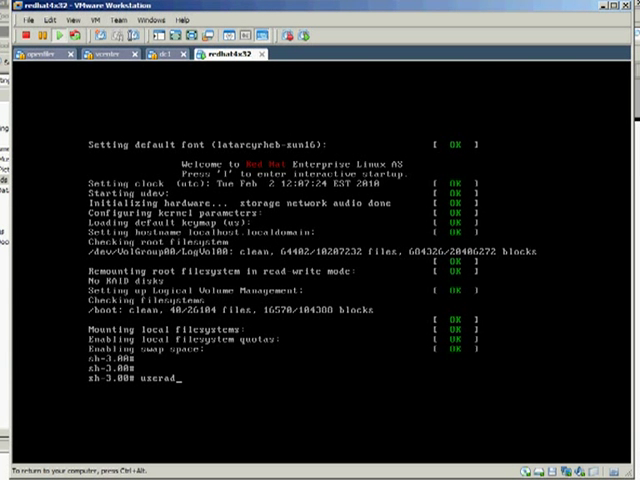
pyautogui.write('d')
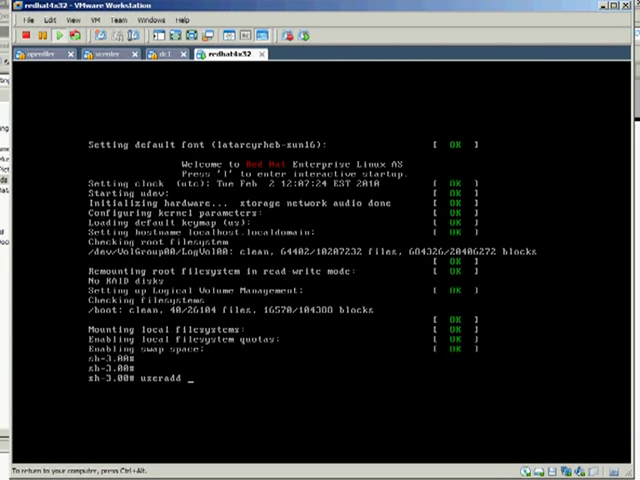
pyautogui.write('user1')
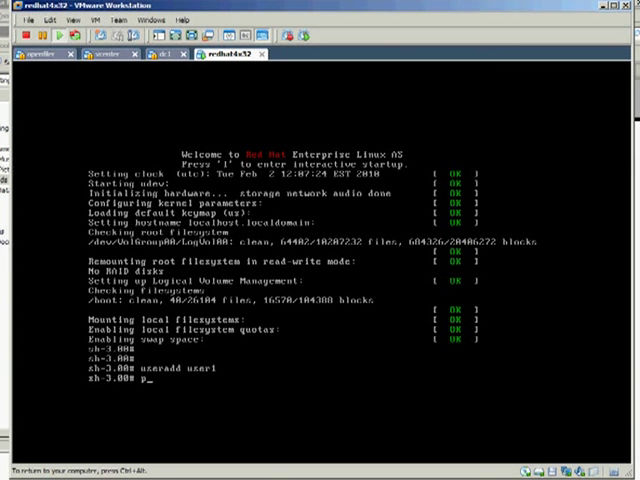
pyautogui.write('passwd user1')
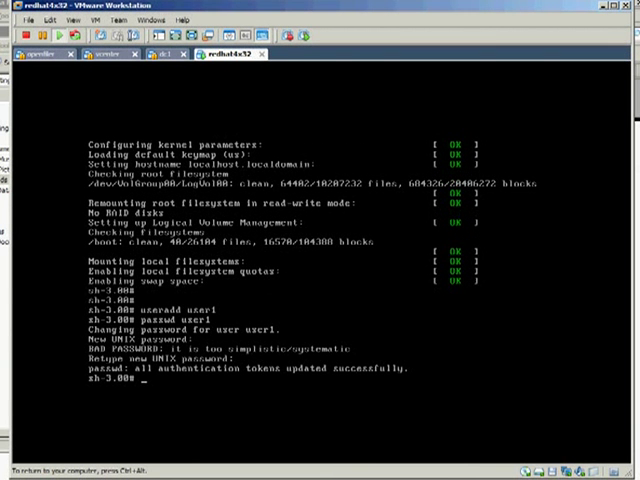
# Change /etc/inittab to id:3:initdefault: in vi, save, and reboot the VM.
pyautogui.write('vi /e')
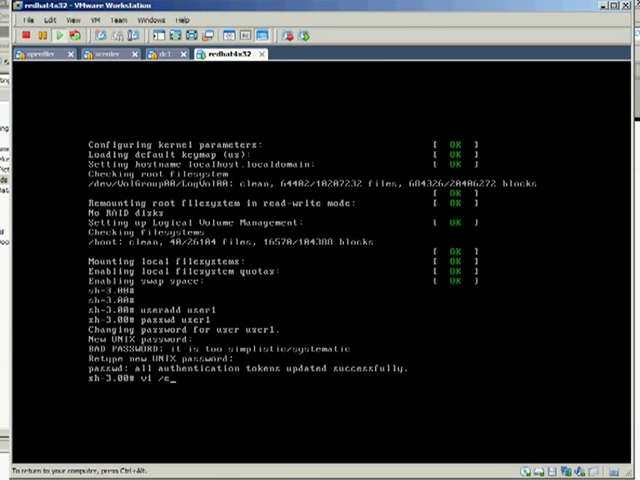
pyautogui.write('tc/inittab')
pyautogui.write('rc')
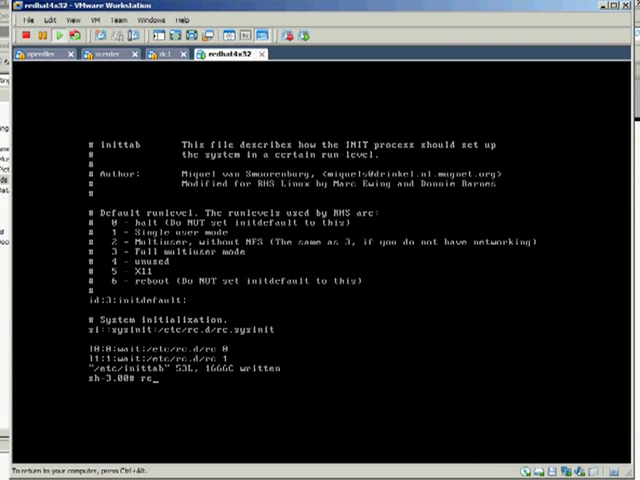
pyautogui.write('reboot')
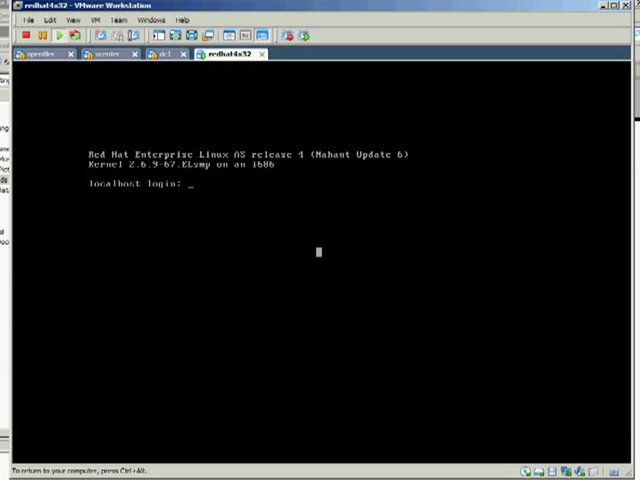
# Enter a login name at the localhost text-console login prompt.
pyautogui.write('user')
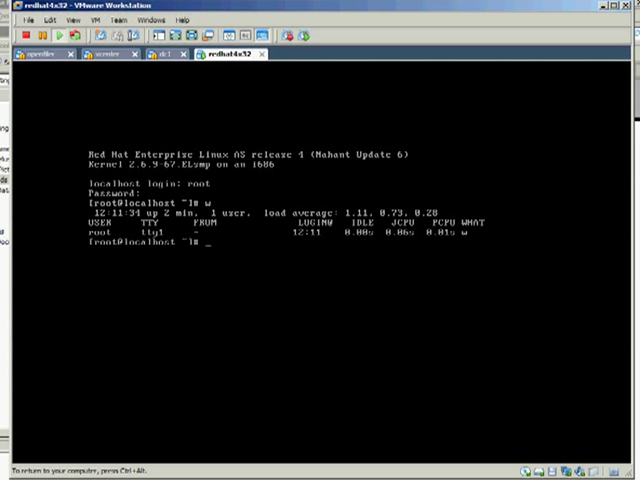
# Page through /etc/inittab with cat and more to confirm id:3:initdefault:, then quit.
pyautogui.write('cat /etc/')
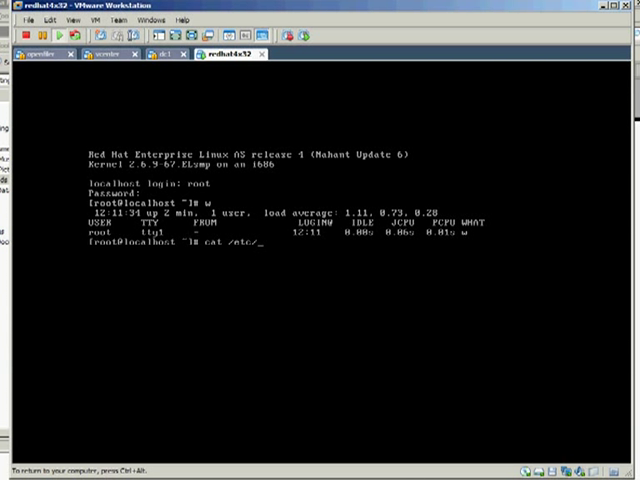
pyautogui.write('inittab | more')
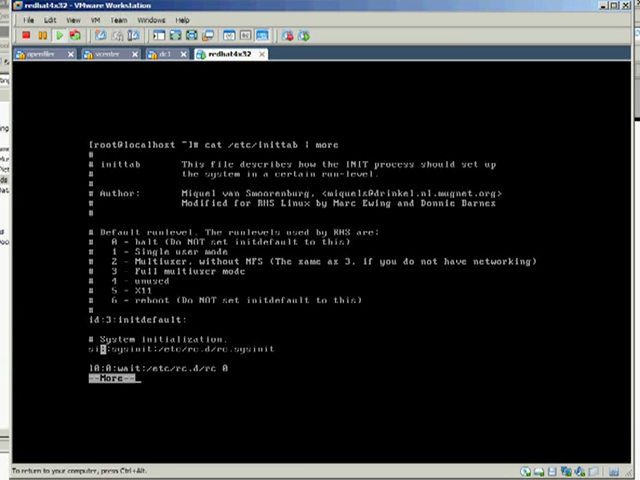
pyautogui.press('q')
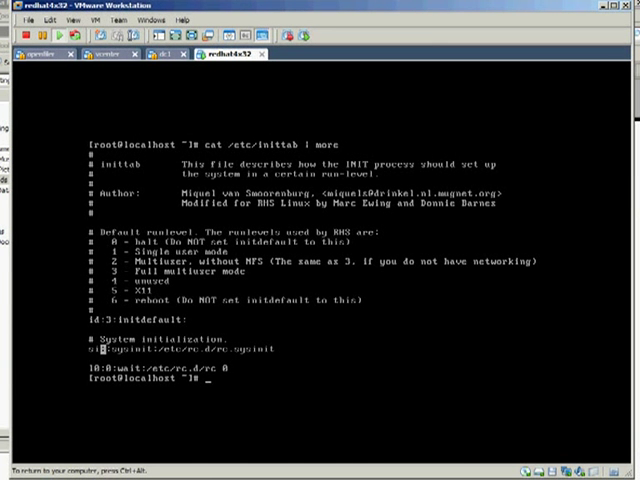